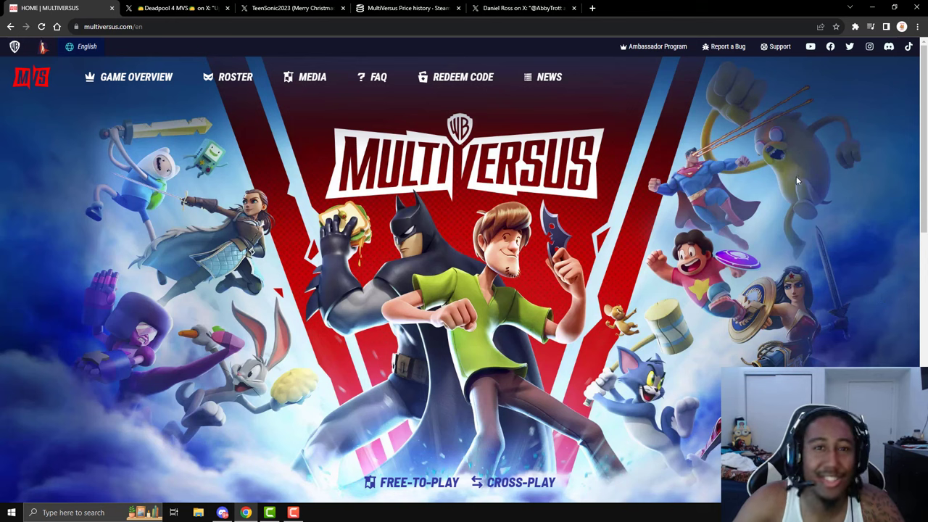
mouse_move(177, 8)
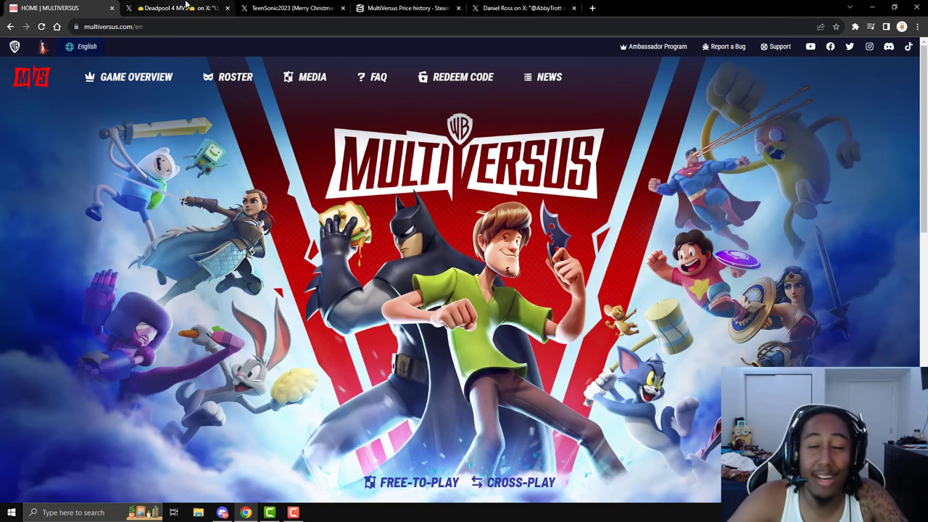
Step: Switch to the Deadpool 4 MVS post about the MultiVersus McDonald's Happy Meal sign
click(176, 8)
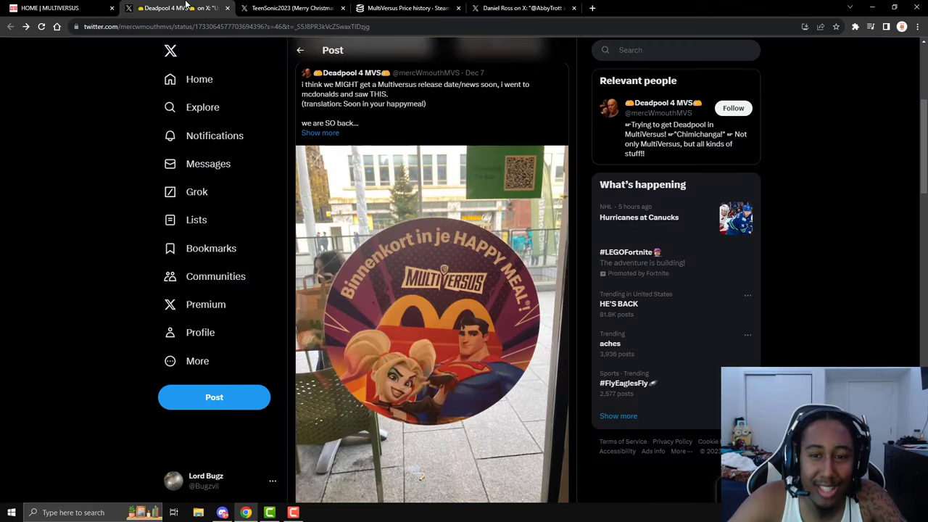
mouse_move(823, 189)
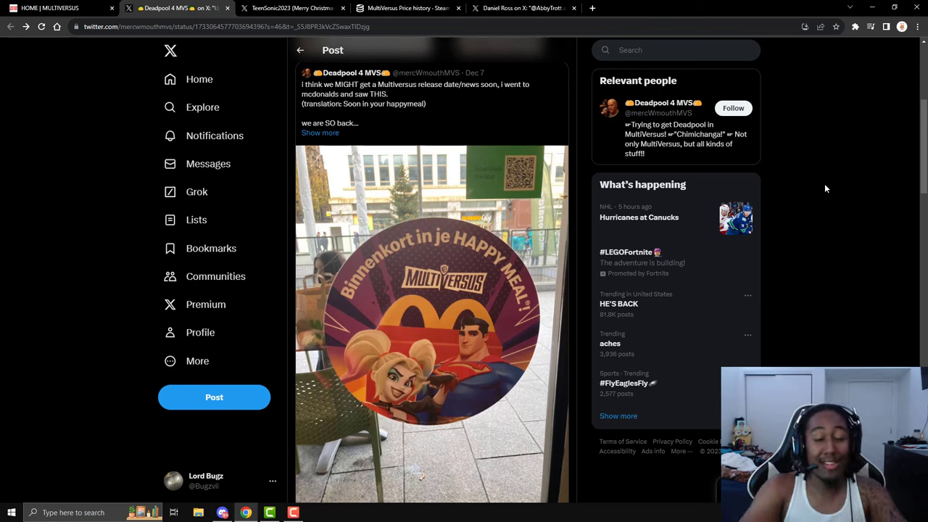
mouse_move(496, 288)
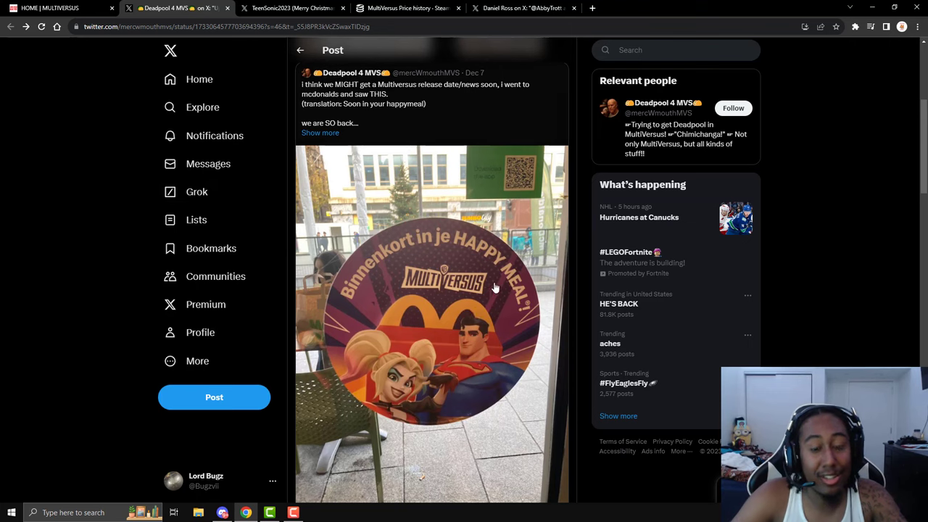
mouse_move(500, 282)
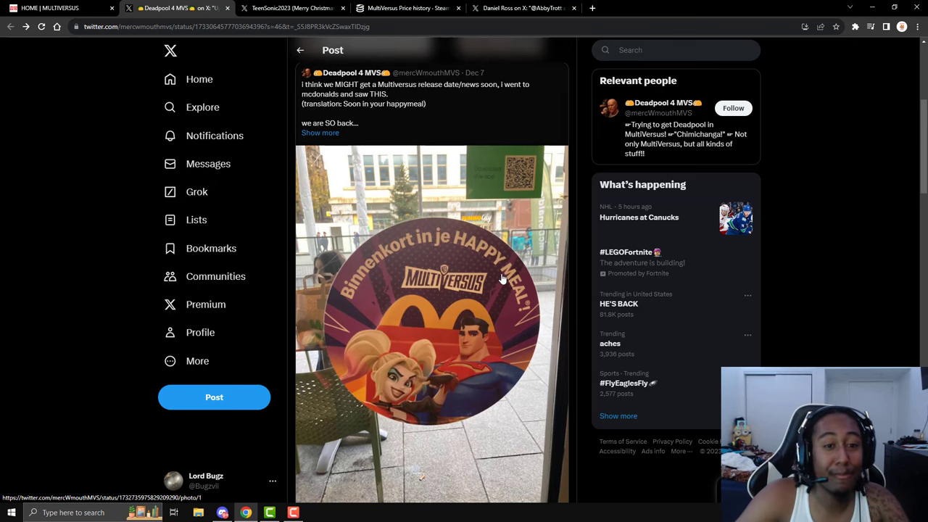
Step: Scroll to the follow-up update post, watch its clip full-size, then return to the post
scroll(up, 3)
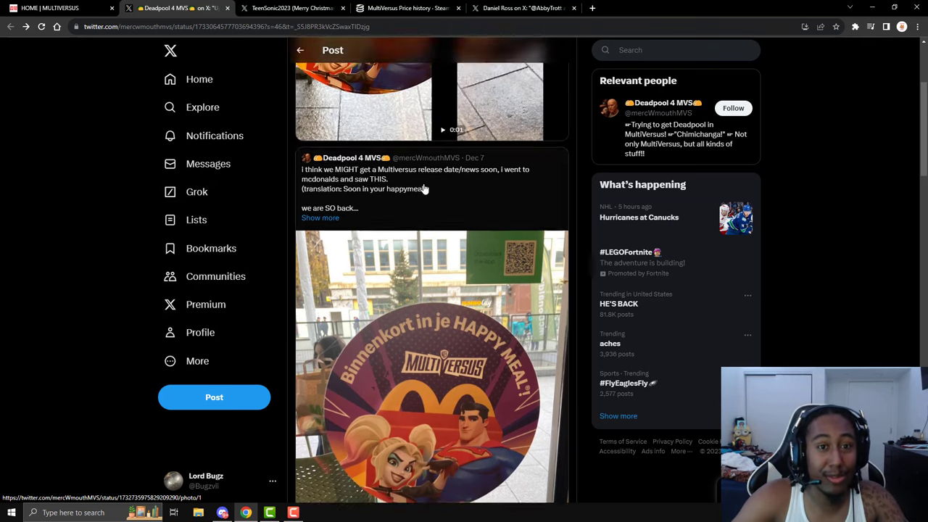
scroll(up, 3)
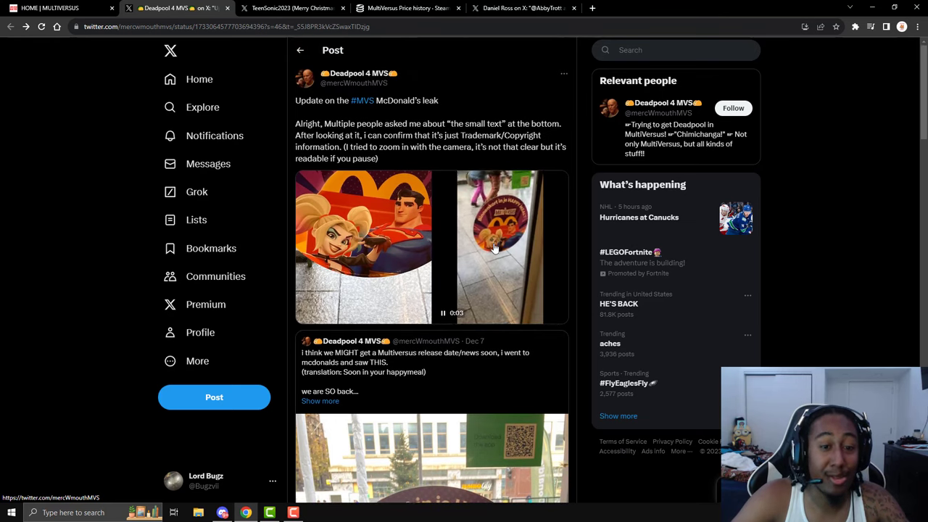
click(496, 250)
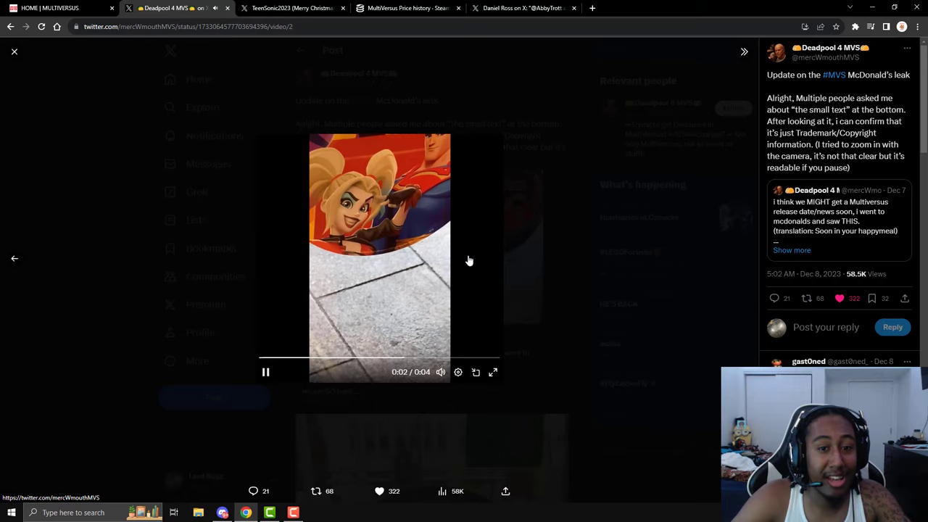
click(15, 51)
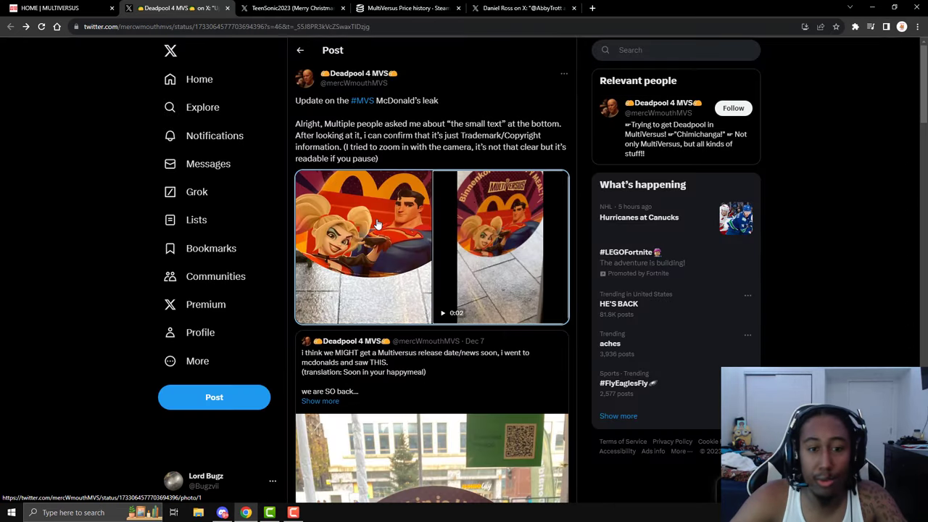
mouse_move(403, 231)
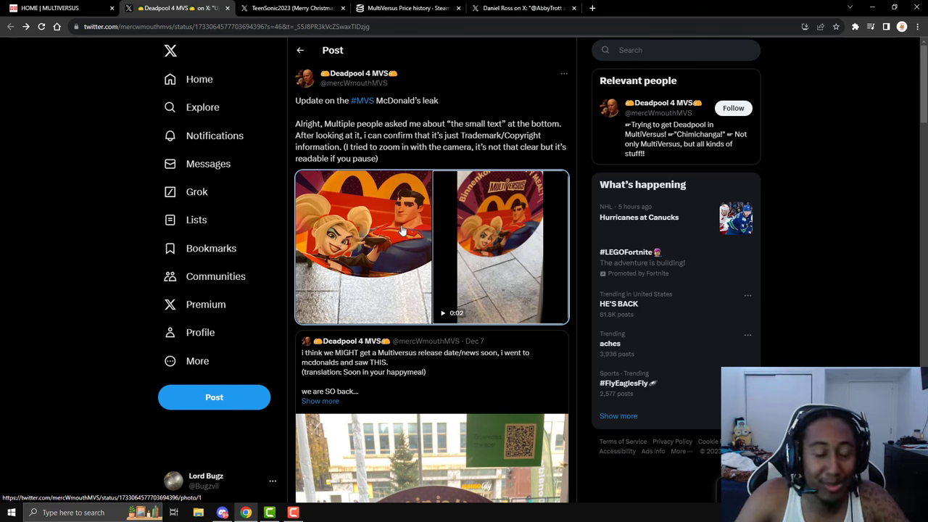
mouse_move(376, 267)
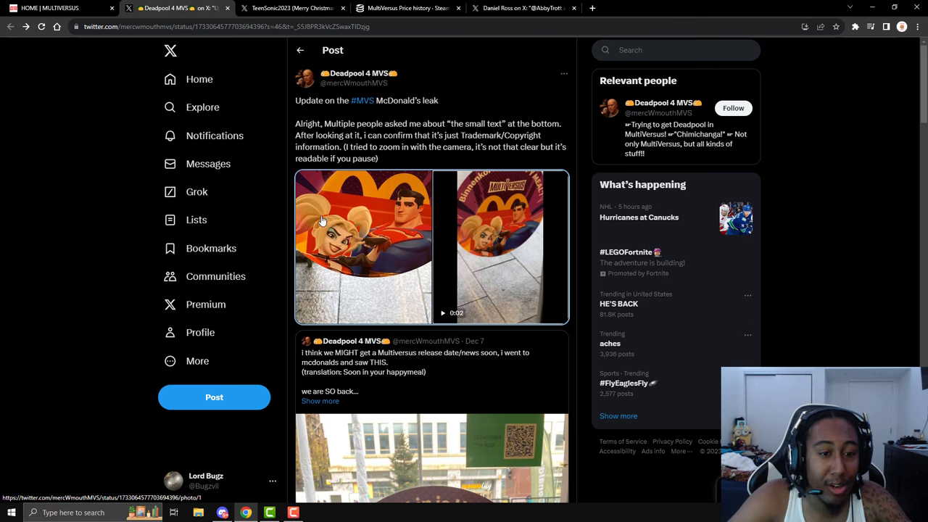
mouse_move(401, 209)
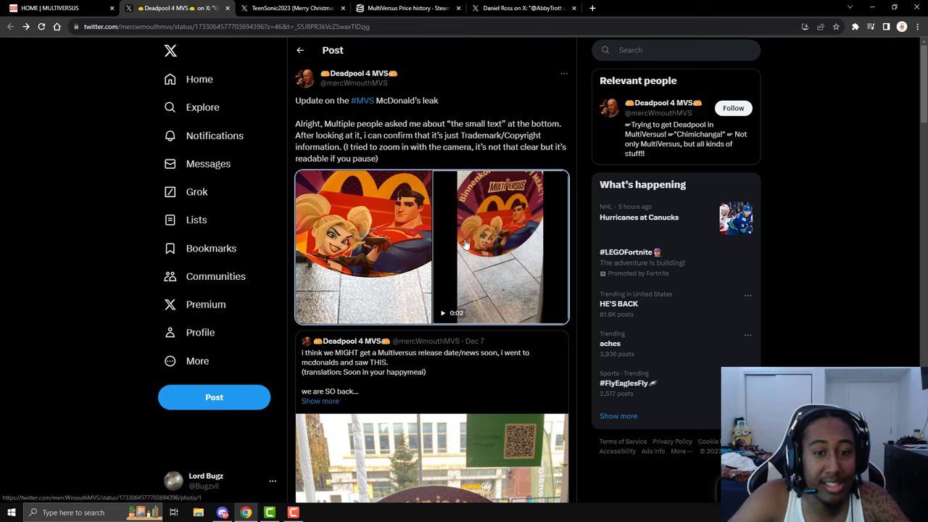
scroll(down, 3)
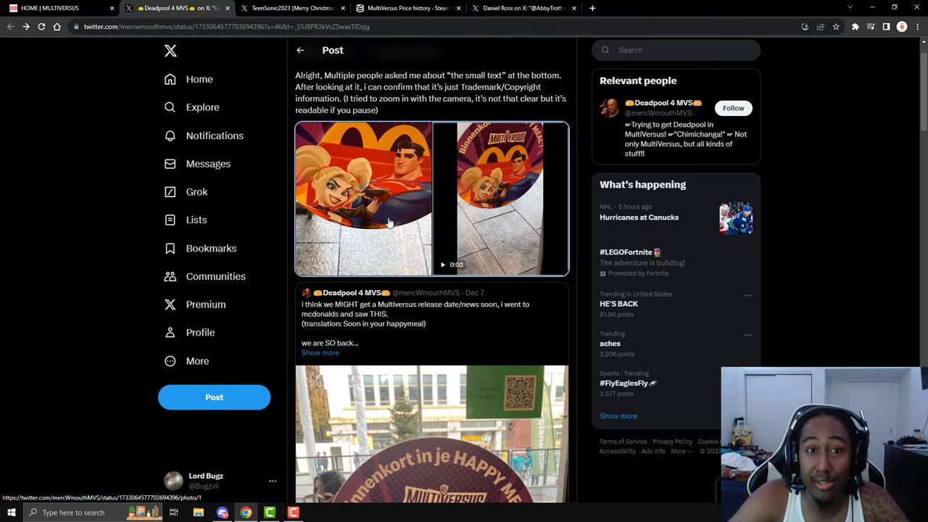
mouse_move(348, 293)
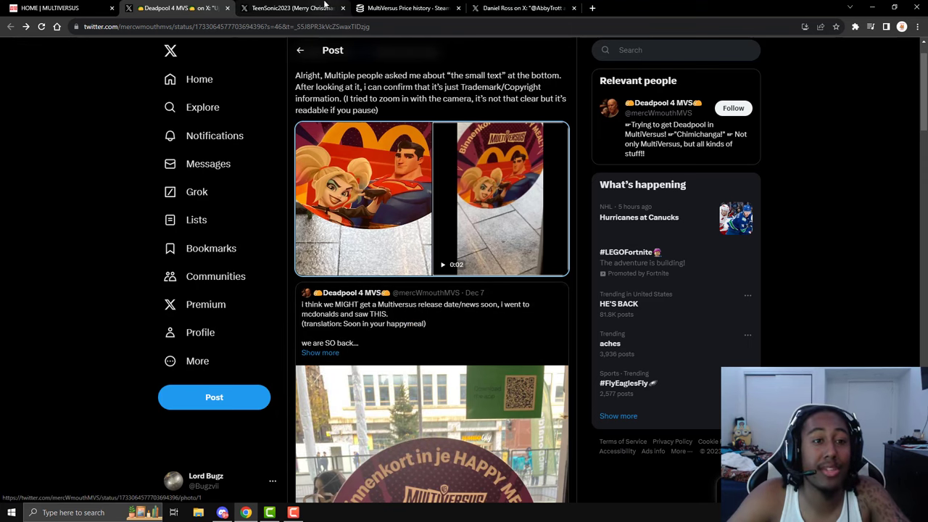
mouse_move(386, 207)
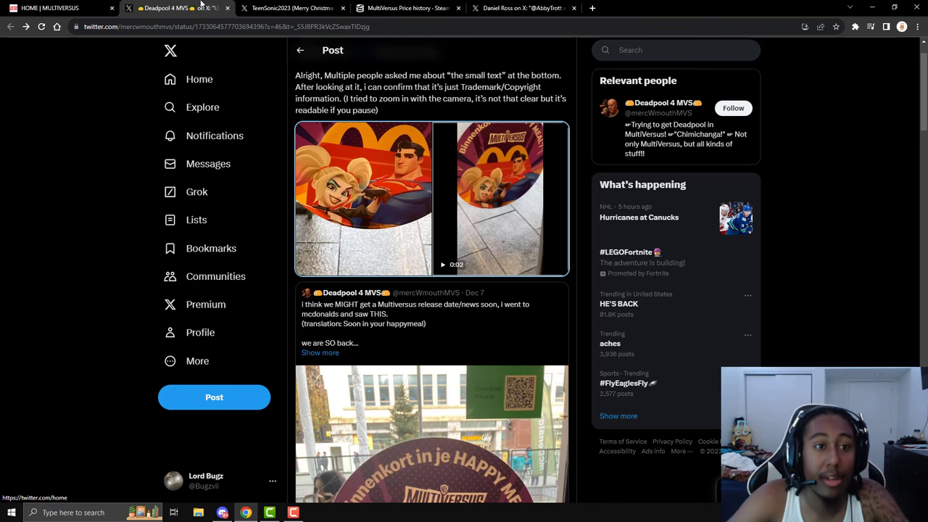
Step: Switch to the TeenSonic2023 post showing the Sonic Happy Meal sign at McDonald's
click(290, 9)
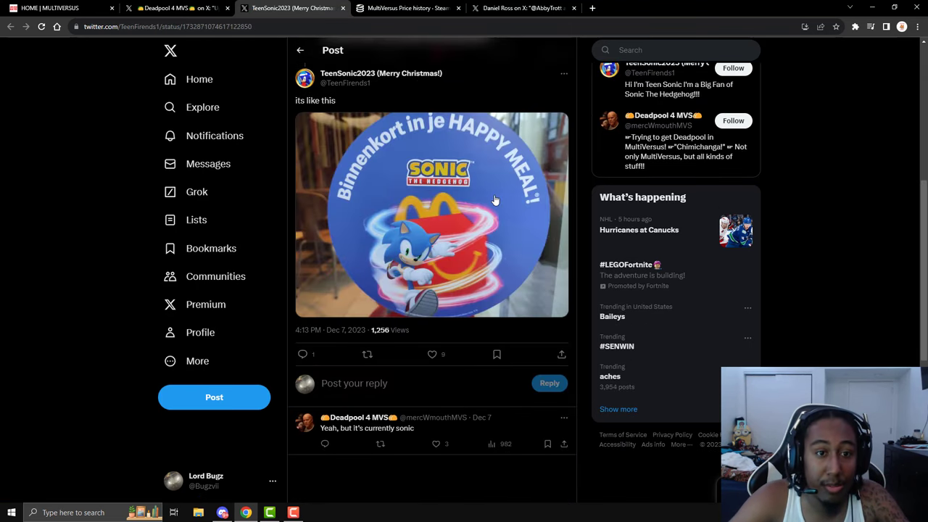
mouse_move(539, 133)
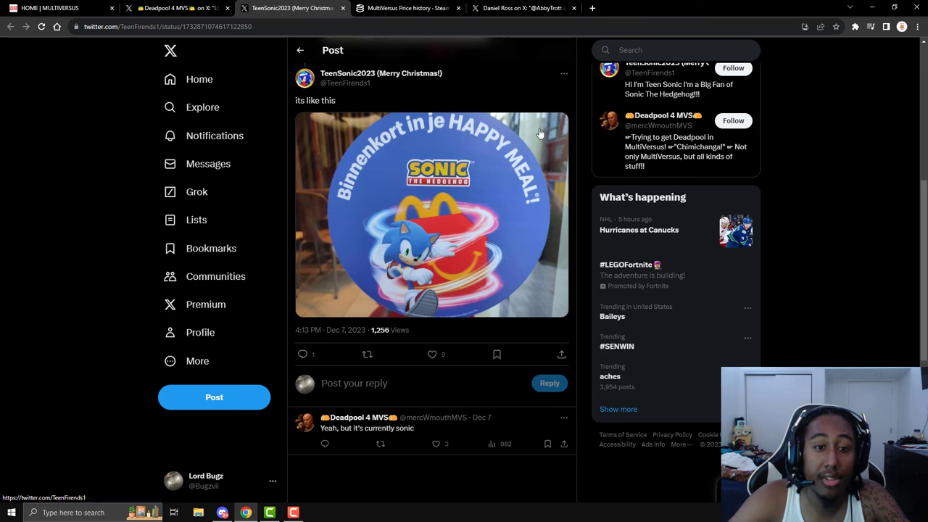
mouse_move(301, 115)
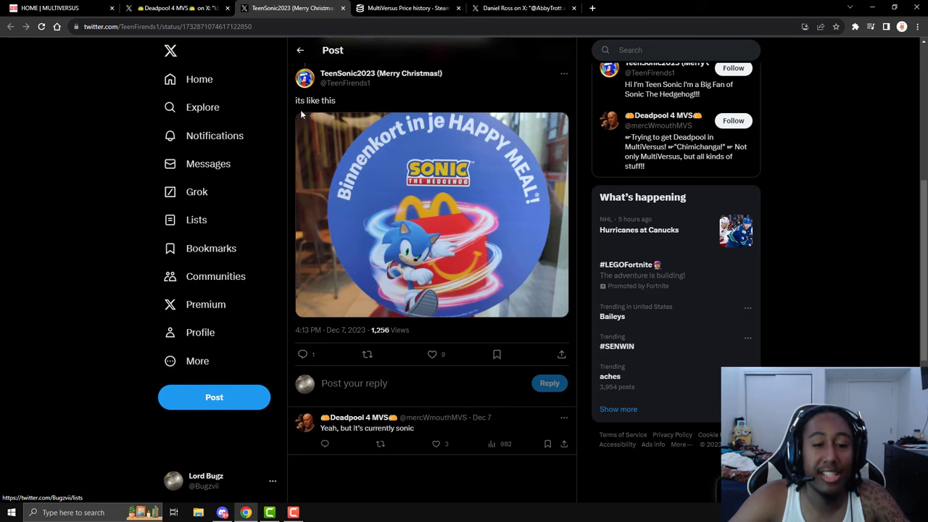
mouse_move(371, 271)
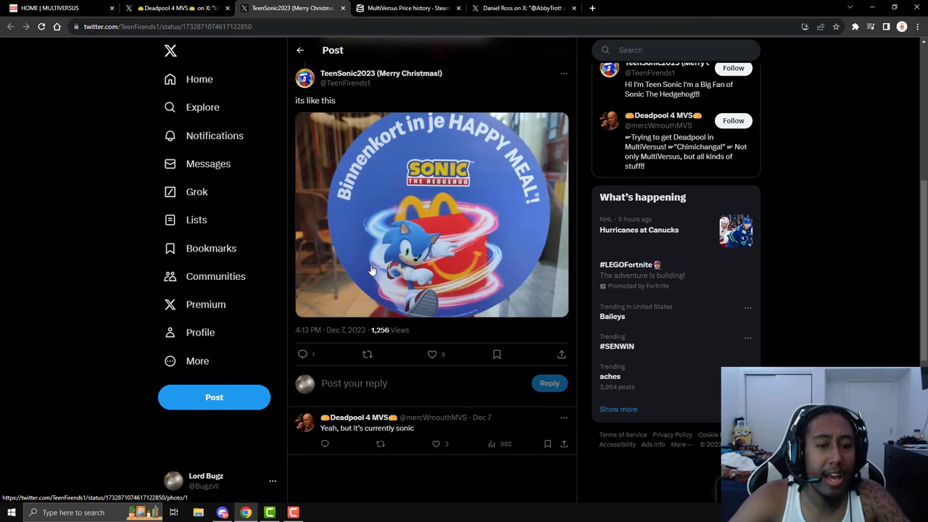
mouse_move(364, 438)
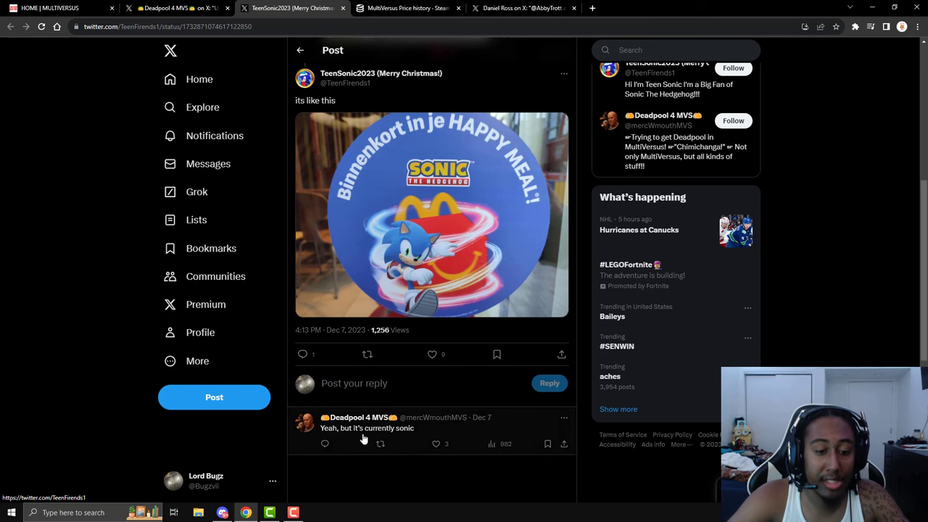
mouse_move(424, 187)
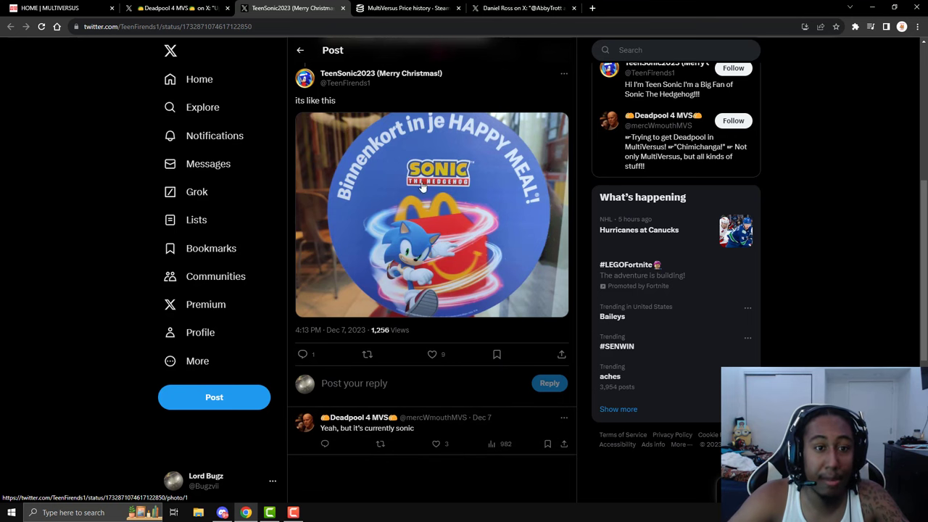
mouse_move(453, 149)
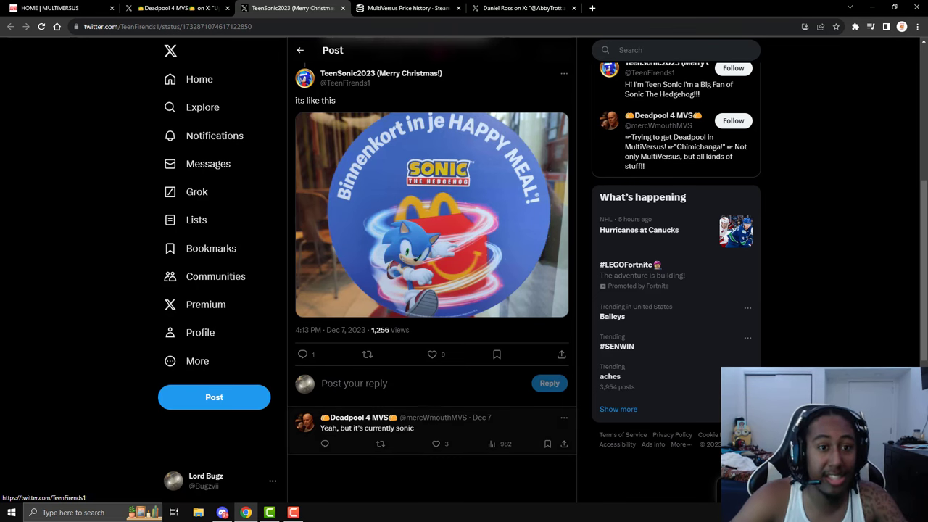
Step: Return to the Deadpool 4 MVS update post and close the photo view to see the full post
click(177, 8)
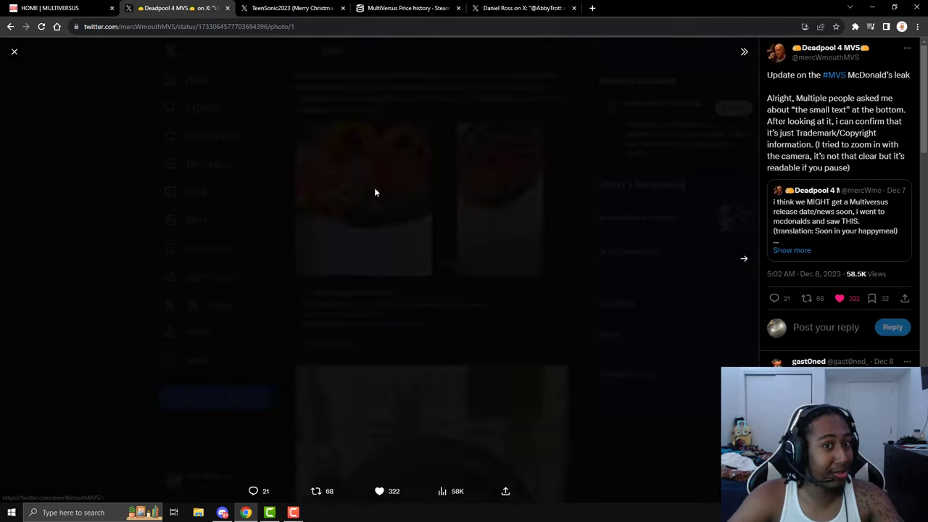
click(13, 52)
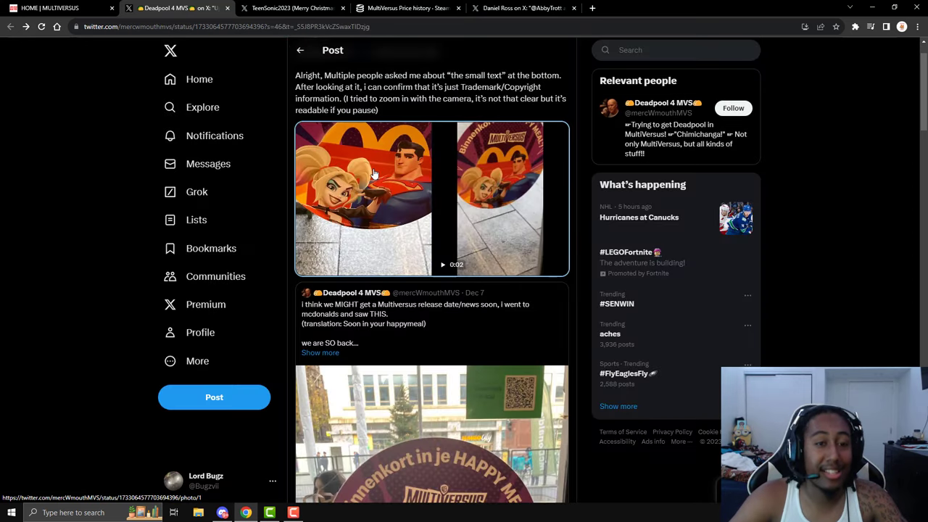
mouse_move(386, 177)
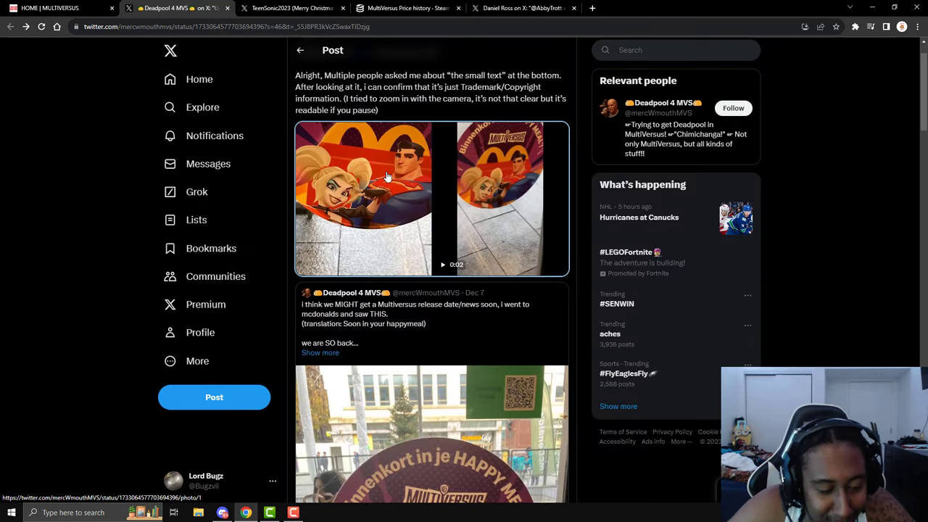
mouse_move(388, 177)
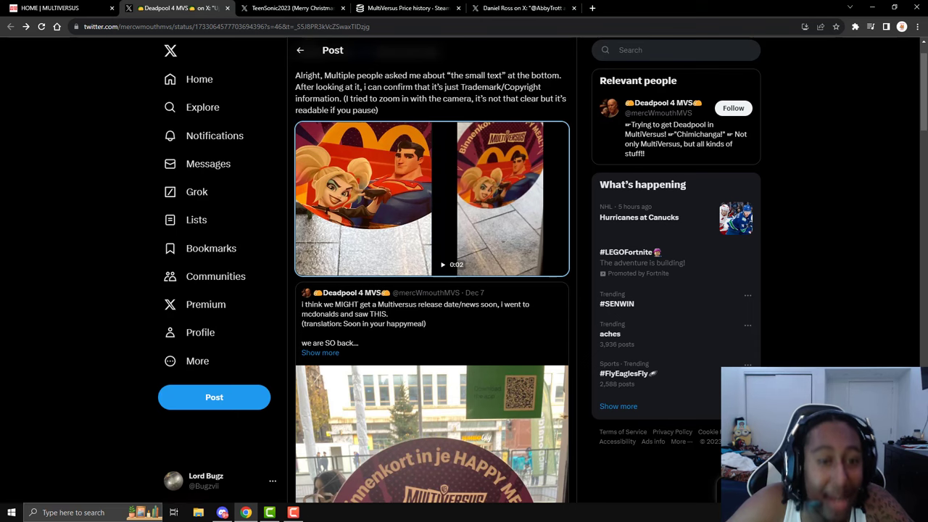
Step: Switch to SteamDB's MultiVersus history and scroll to the 6 December changelist #21429847
click(407, 9)
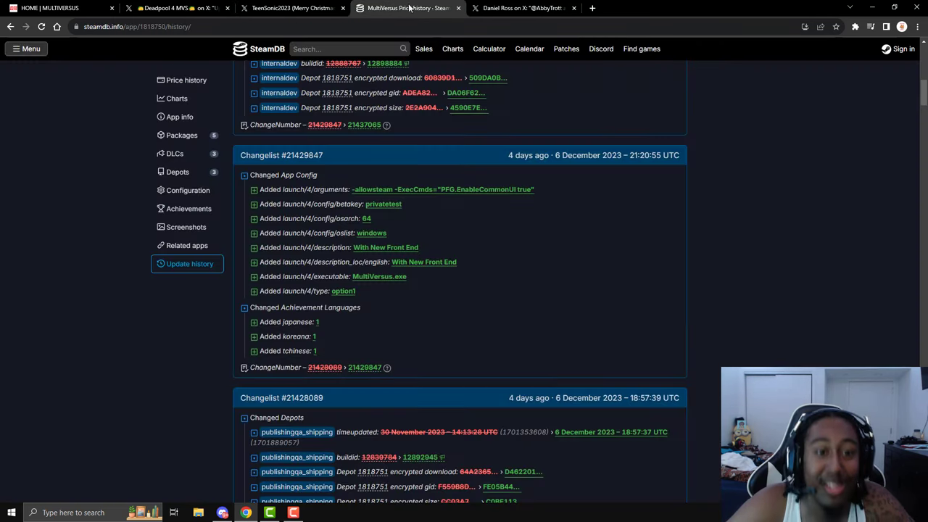
scroll(up, 3)
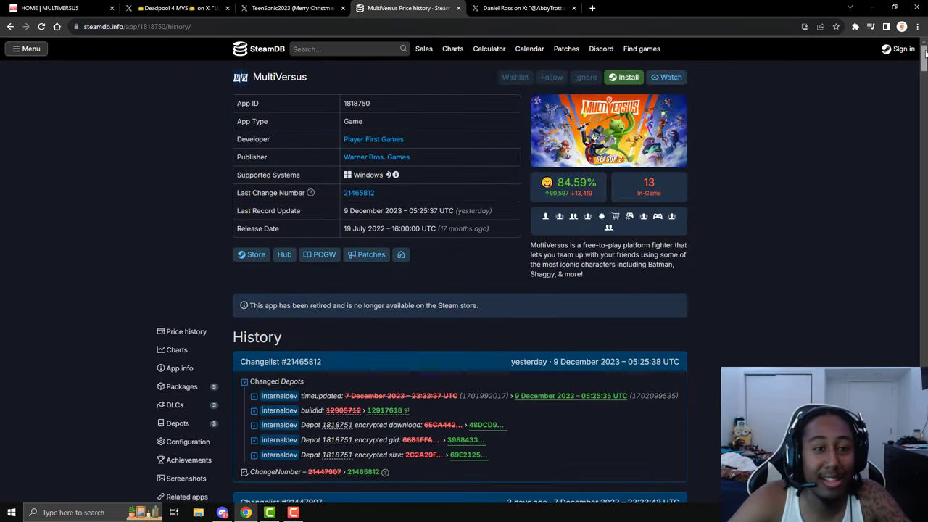
scroll(down, 3)
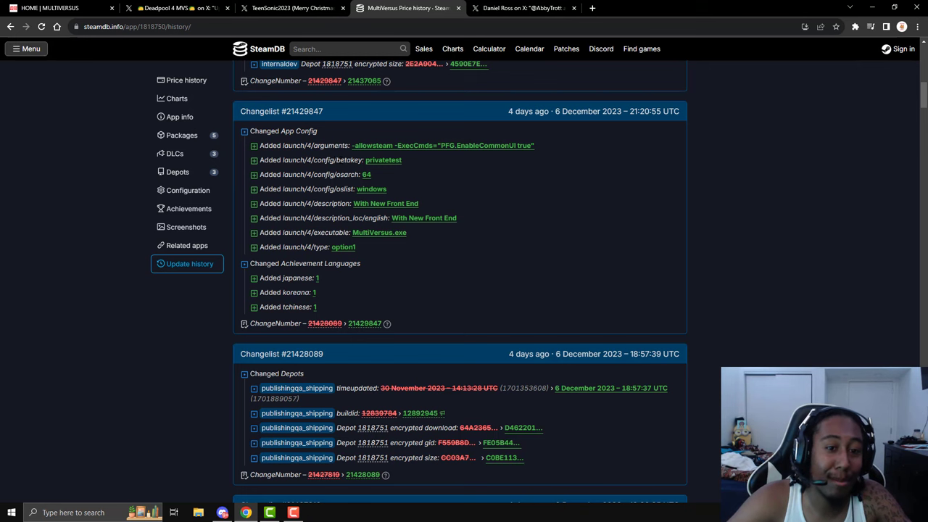
mouse_move(418, 168)
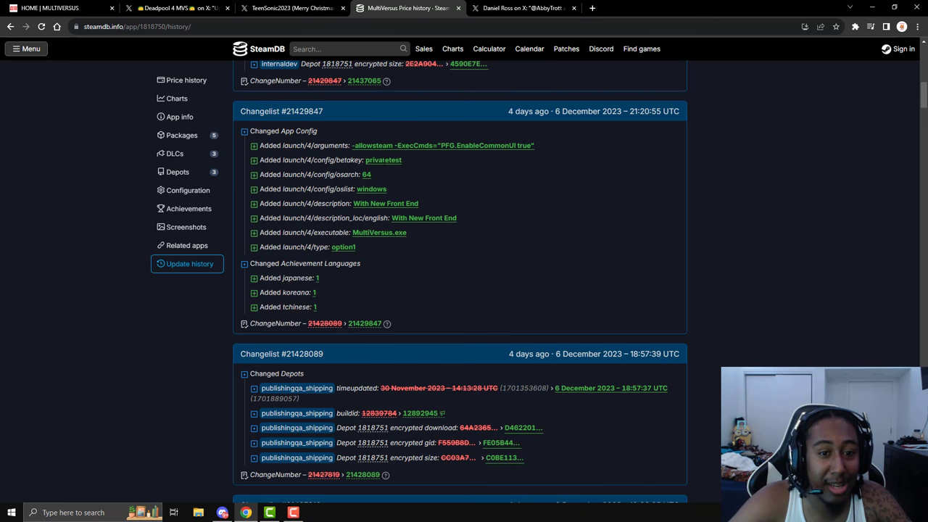
double_click(383, 160)
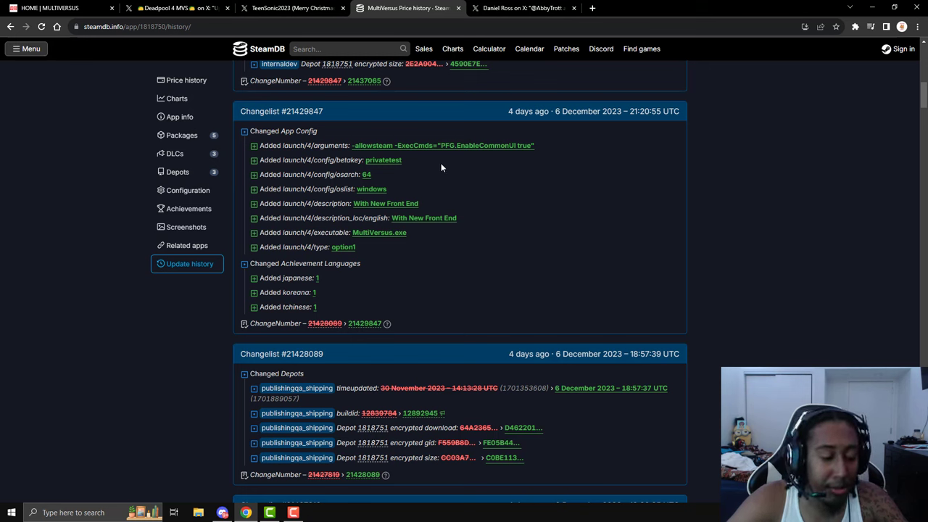
mouse_move(438, 173)
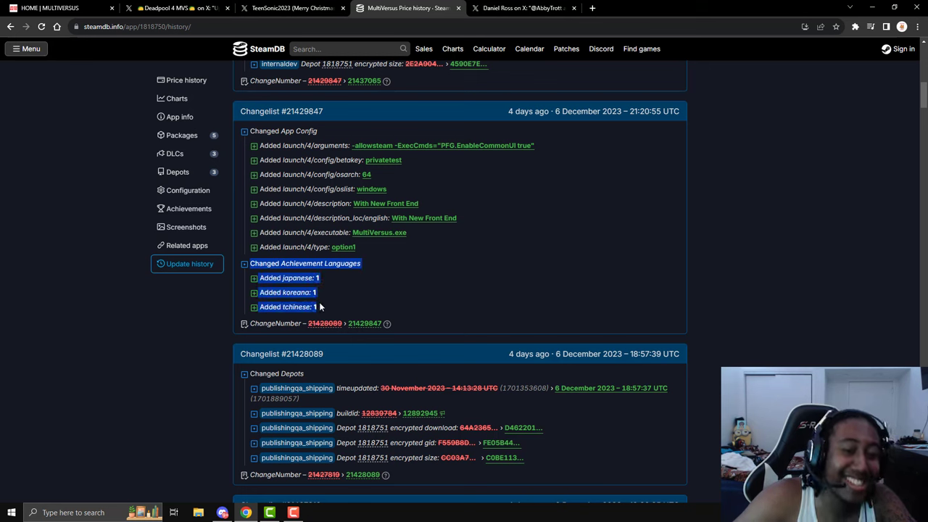
mouse_move(322, 287)
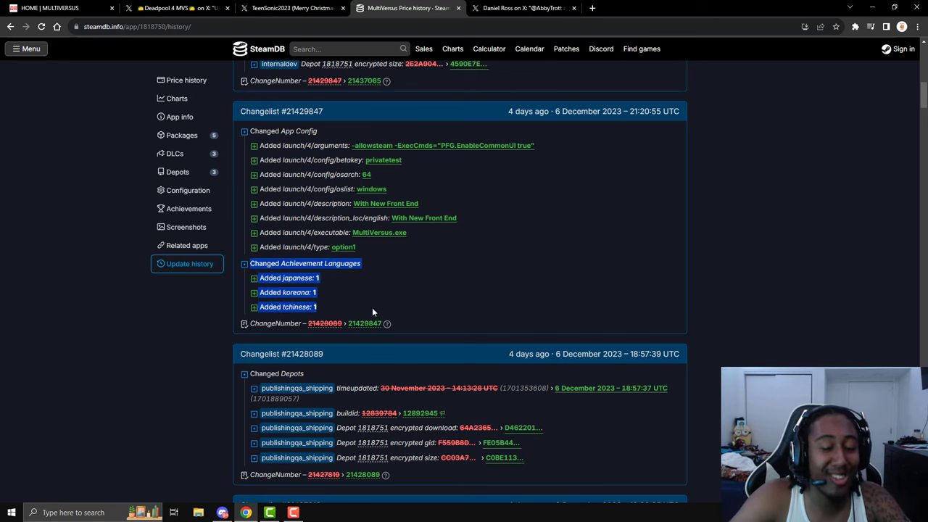
mouse_move(443, 287)
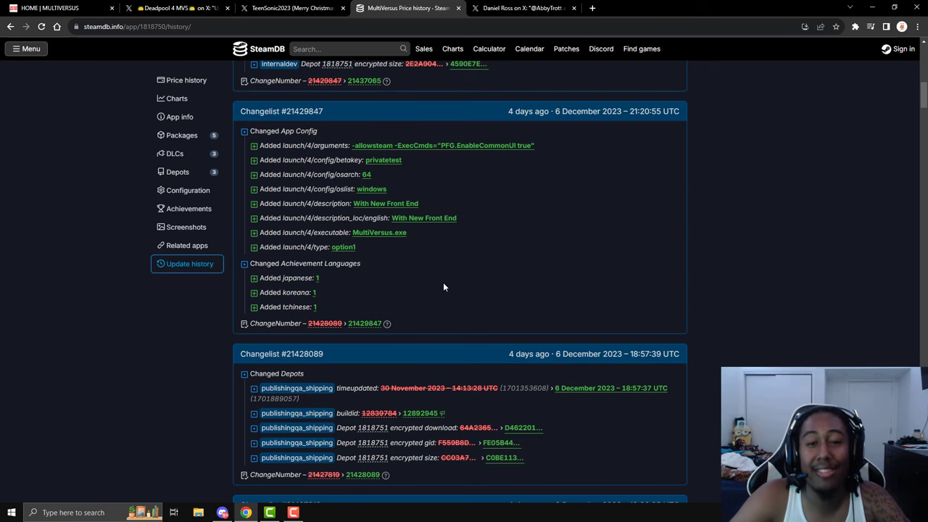
mouse_move(558, 134)
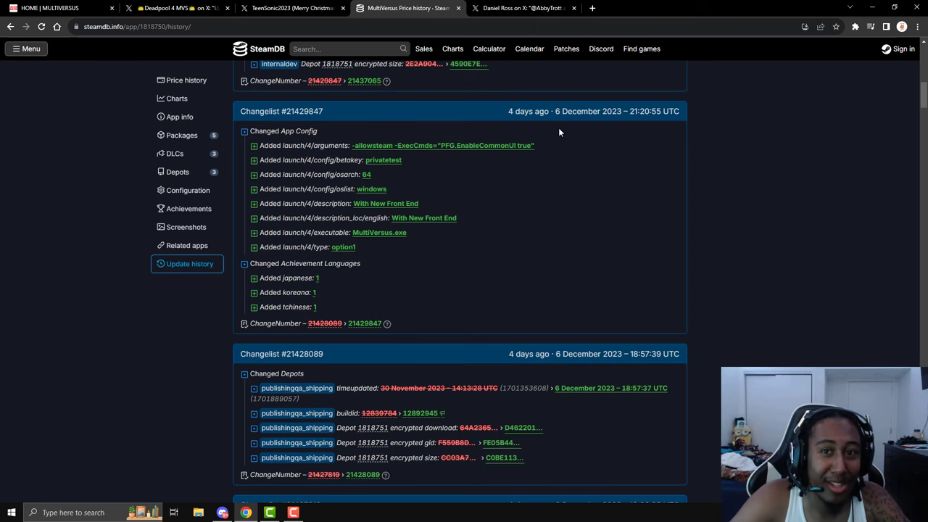
Step: Switch to Daniel Ross's greeting video with Abby Trott and play it full screen
click(522, 9)
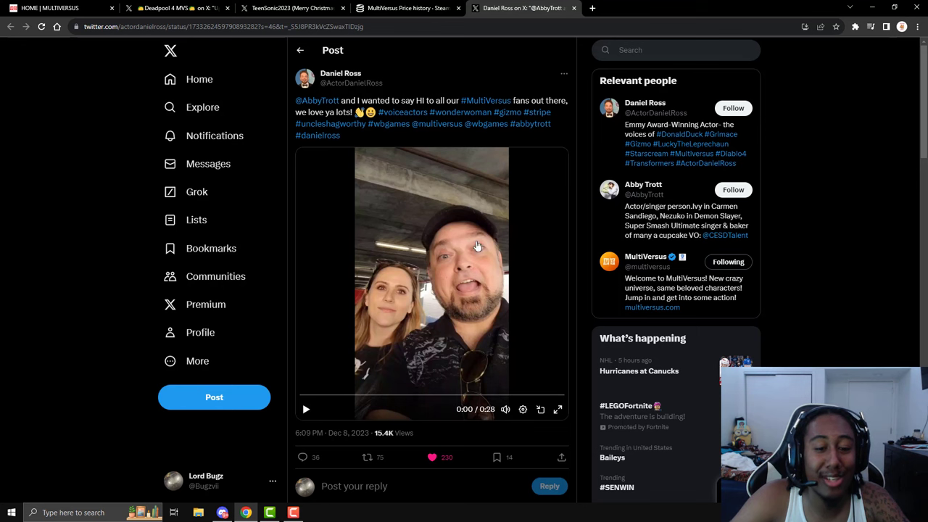
mouse_move(783, 197)
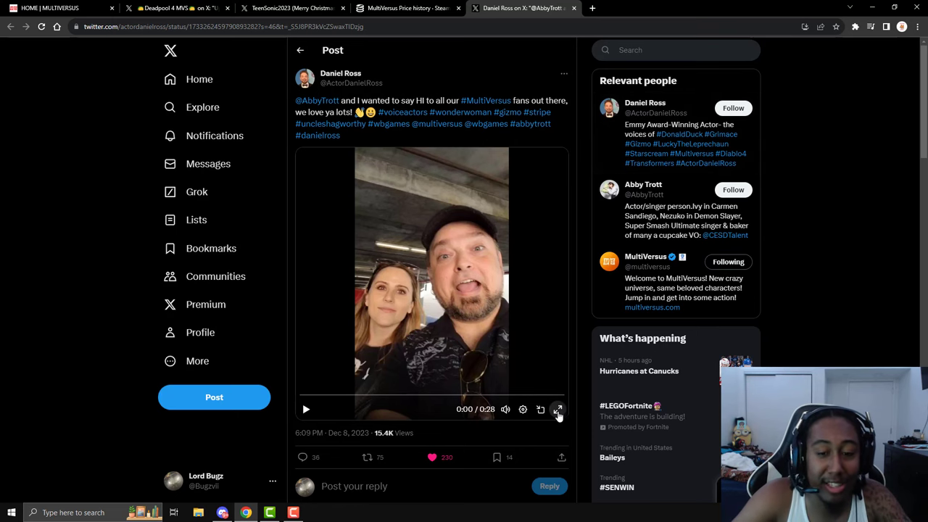
click(558, 409)
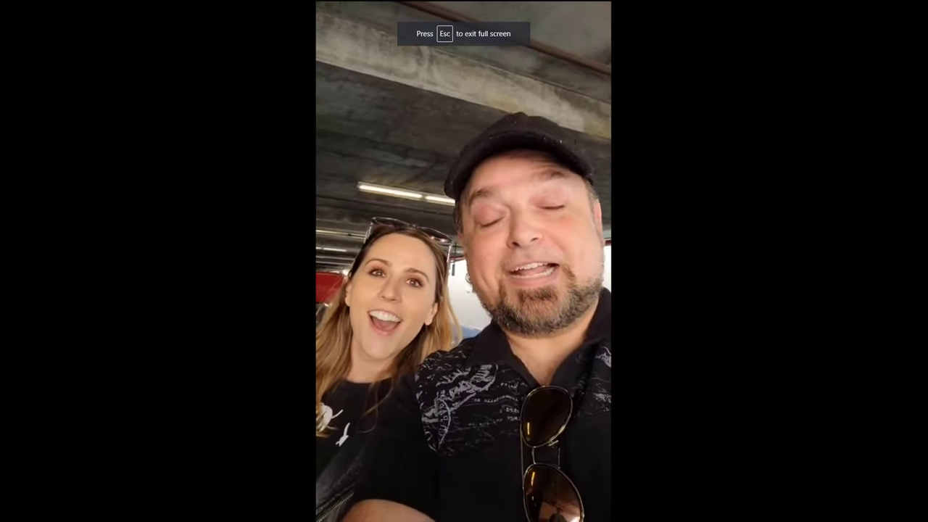